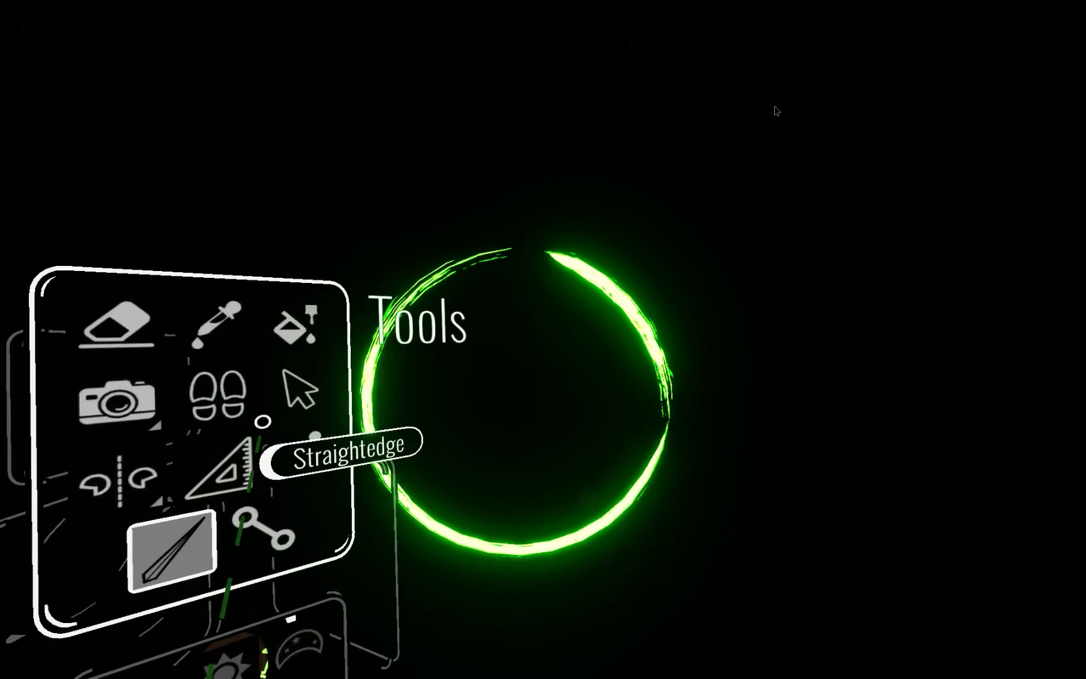
Step: Choose the Selection tool from the Tools palette so strokes can be picked instead of painted
left_click(294, 391)
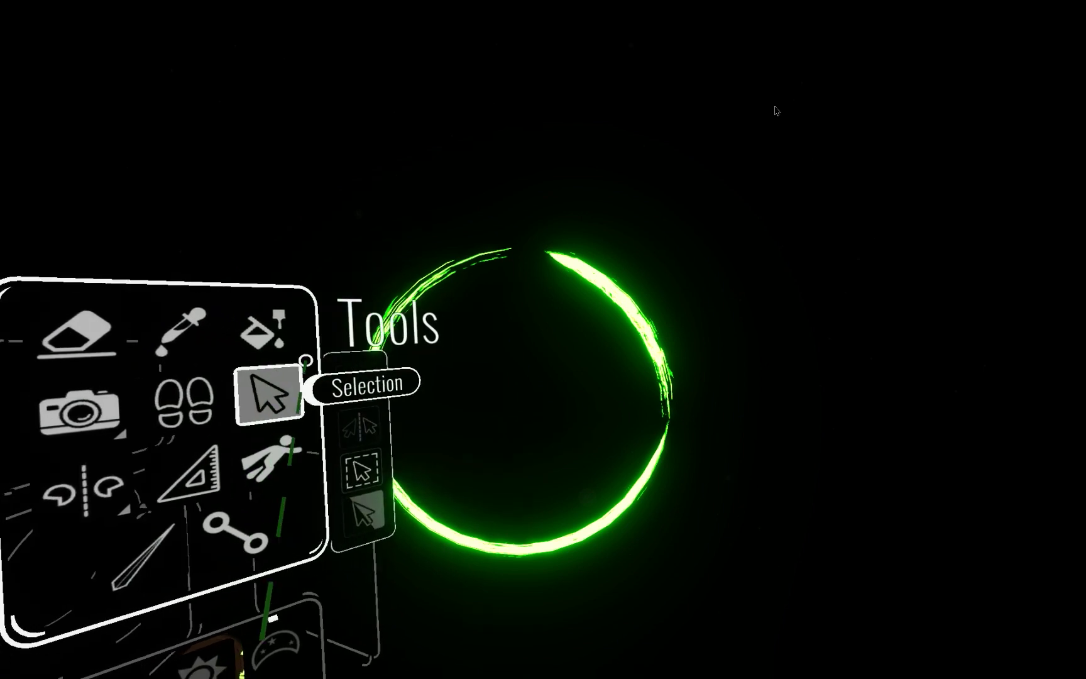